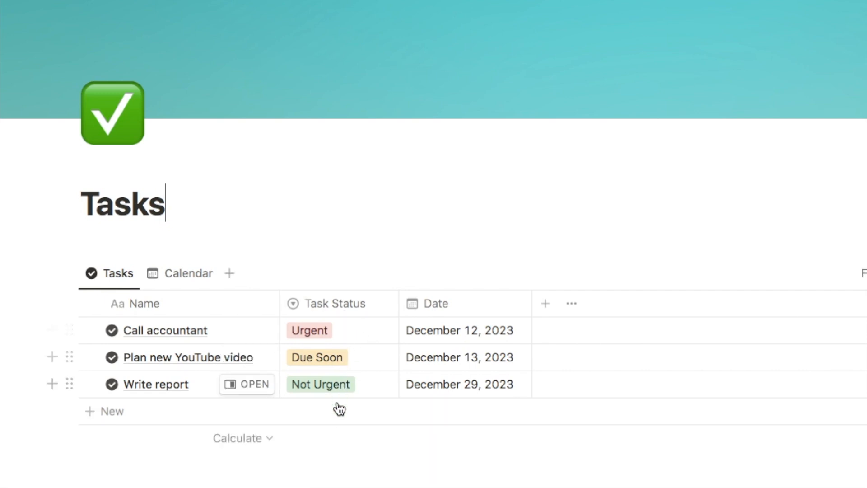
Step: Give the Tasks table view the description "All upcoming tasks" via Edit view
left_click(309, 331)
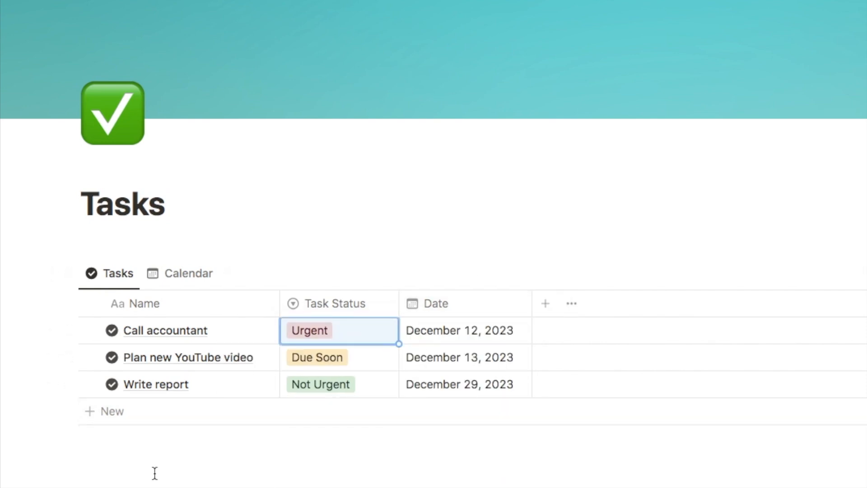
mouse_move(153, 347)
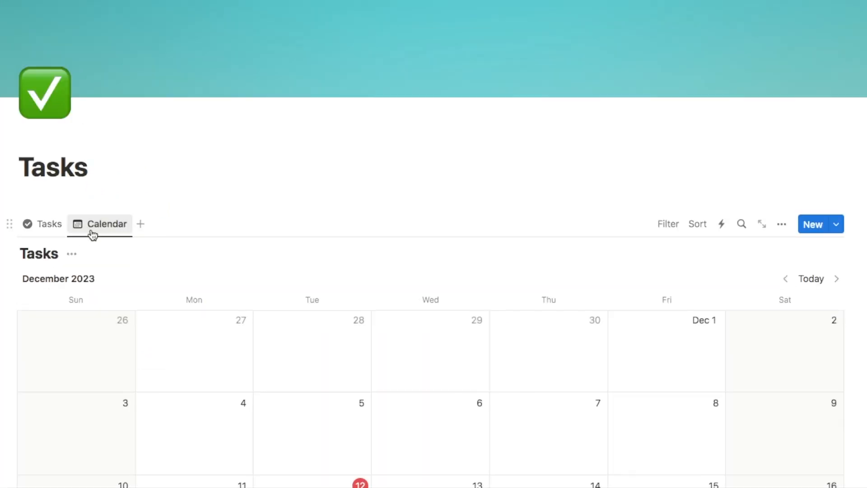
scroll("down", 3)
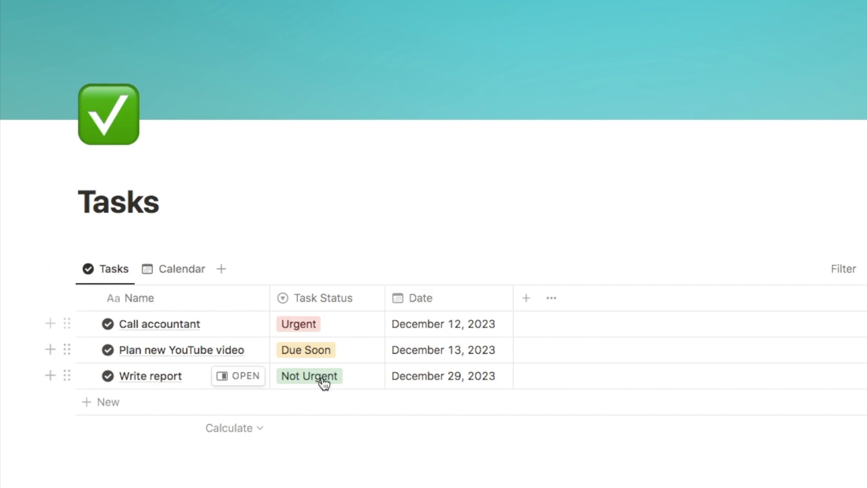
mouse_move(318, 371)
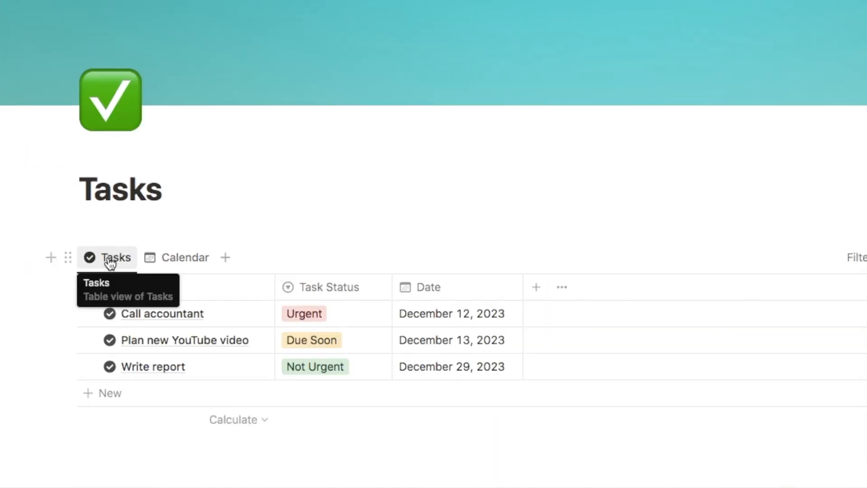
left_click(111, 259)
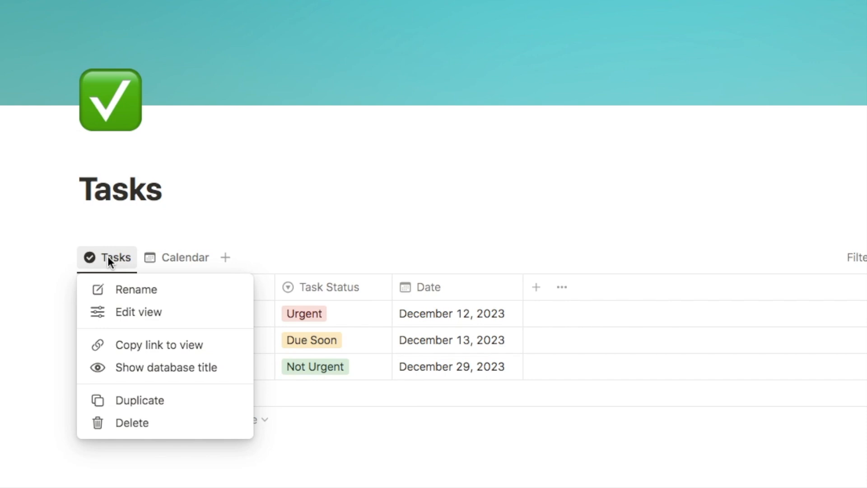
mouse_move(137, 314)
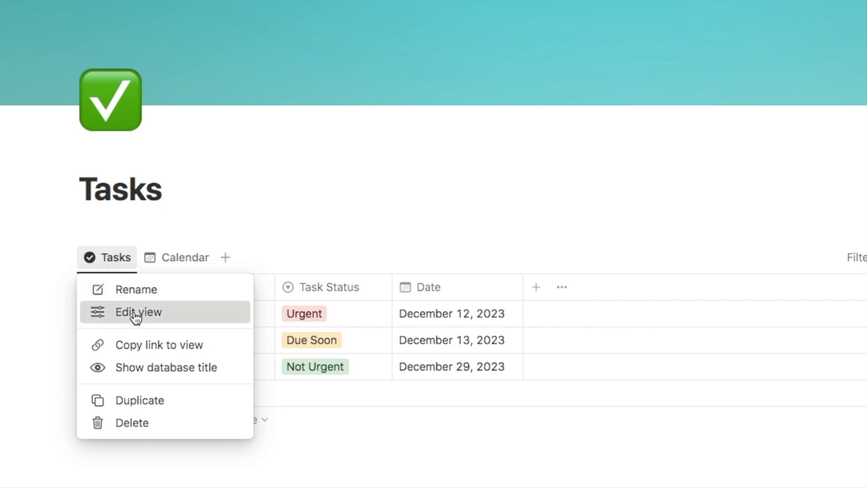
left_click(138, 311)
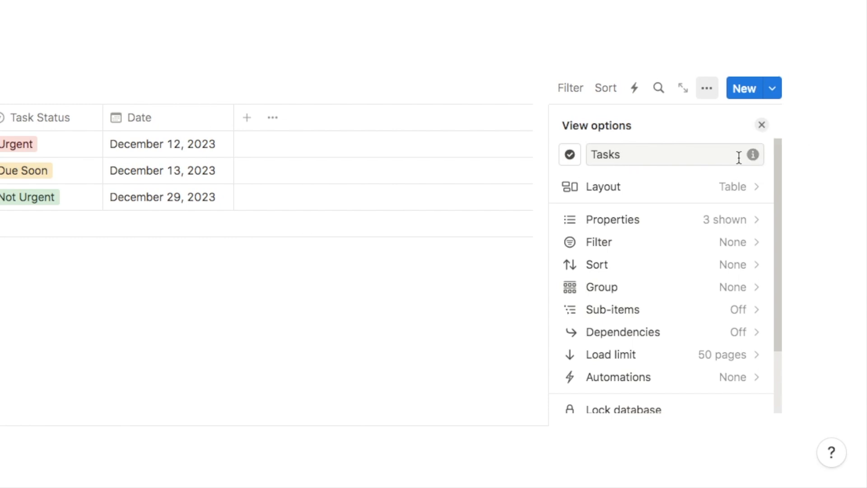
mouse_move(753, 155)
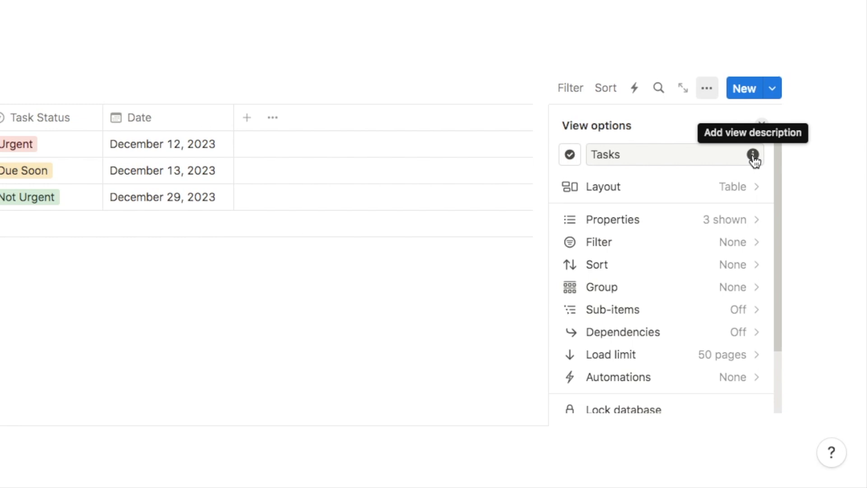
left_click(753, 155)
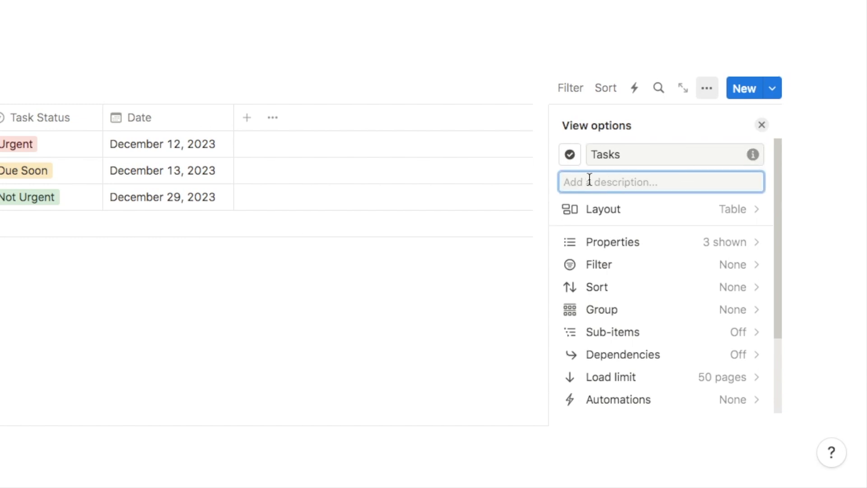
mouse_move(119, 70)
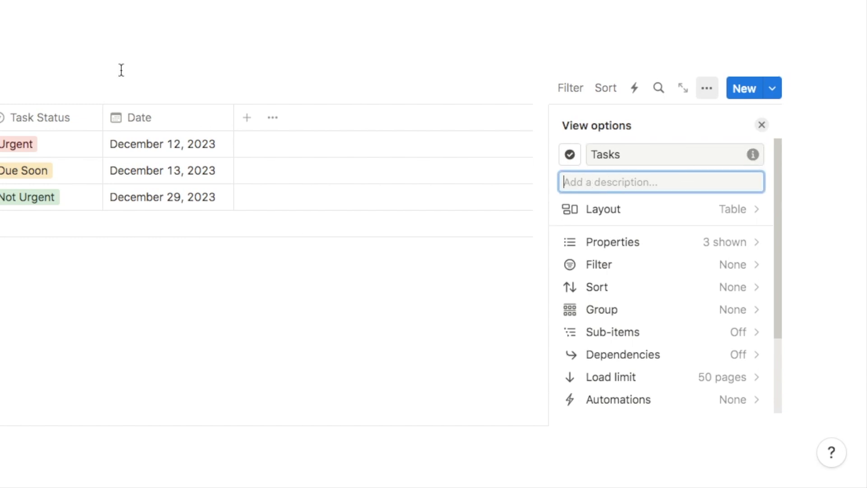
mouse_move(580, 189)
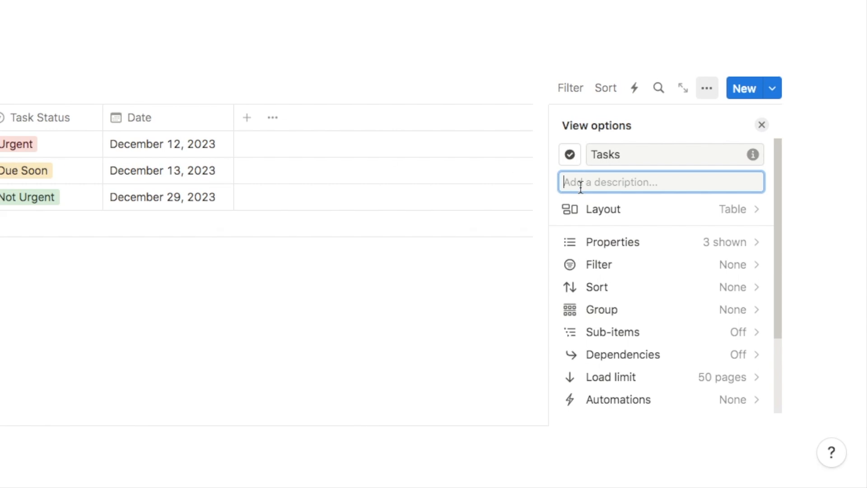
type("All")
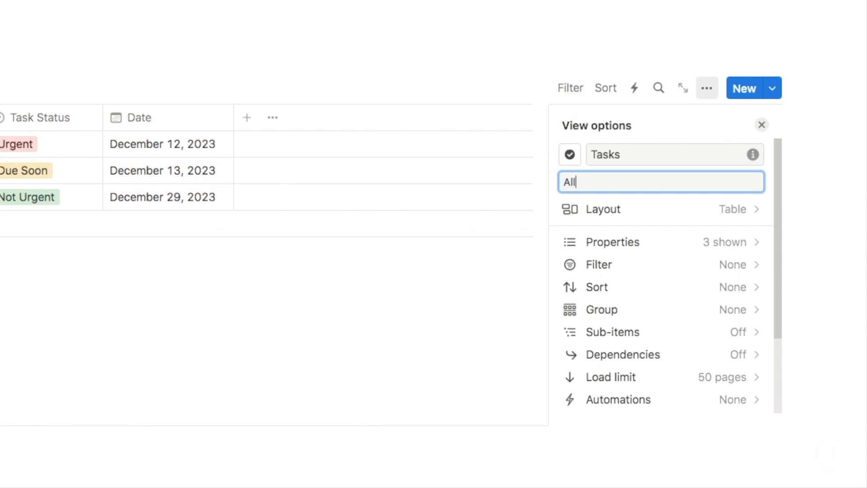
type("upcoming tasks")
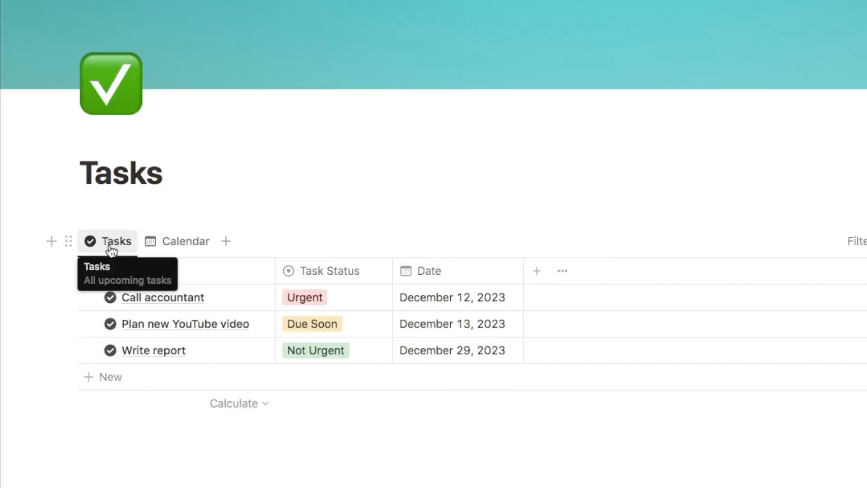
mouse_move(289, 417)
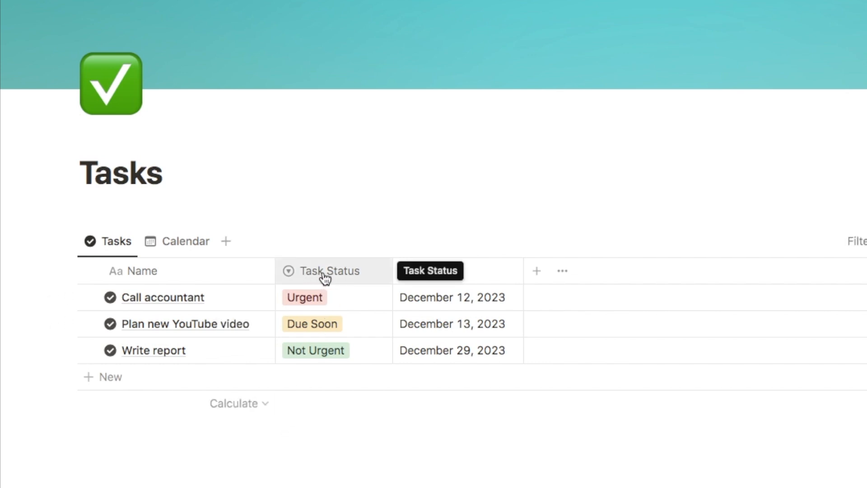
mouse_move(318, 276)
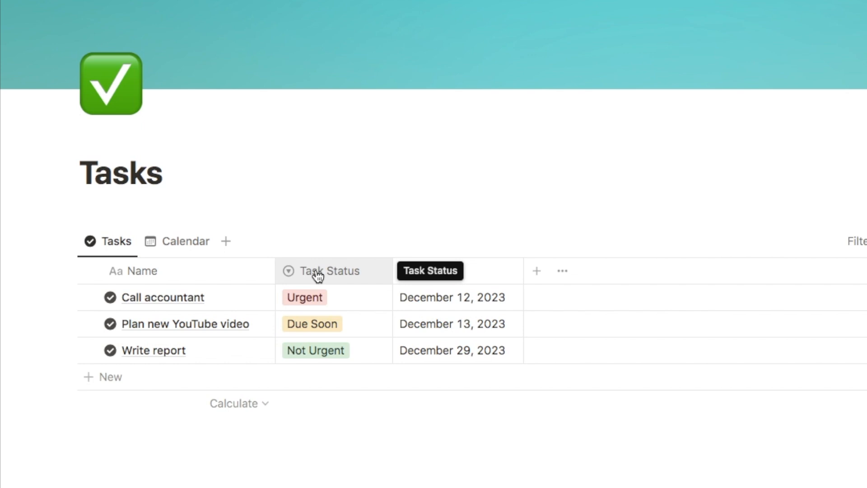
Step: Give the Task Status property the description "Urgency level of the task" and check its tooltip
left_click(321, 271)
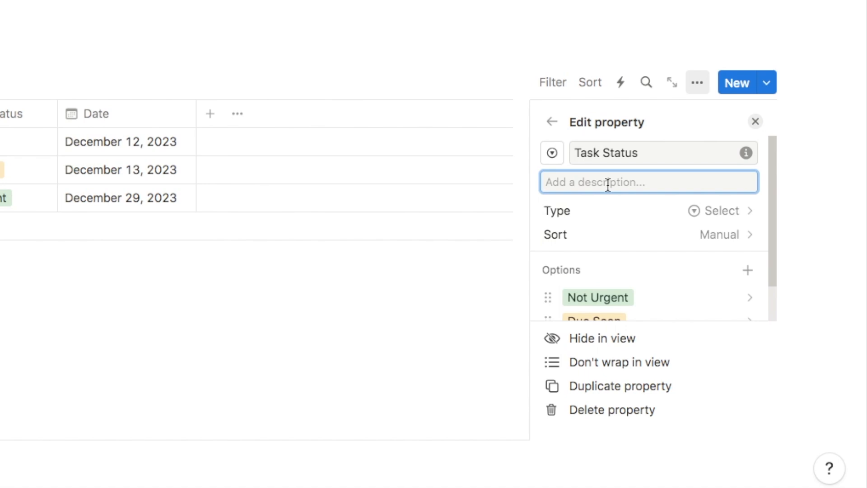
type("Urgency level of the task")
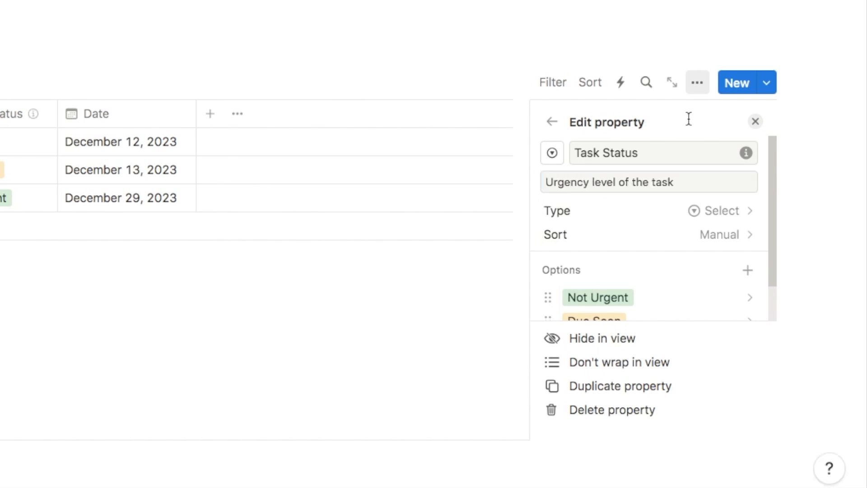
left_click(755, 121)
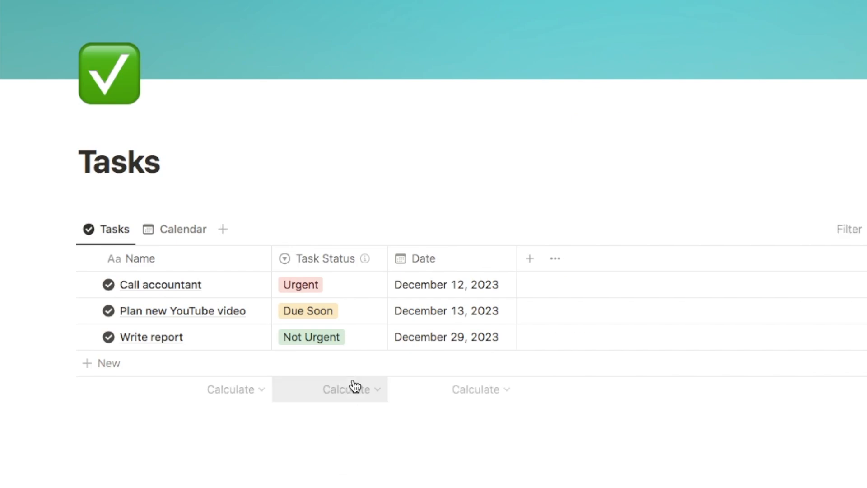
mouse_move(366, 260)
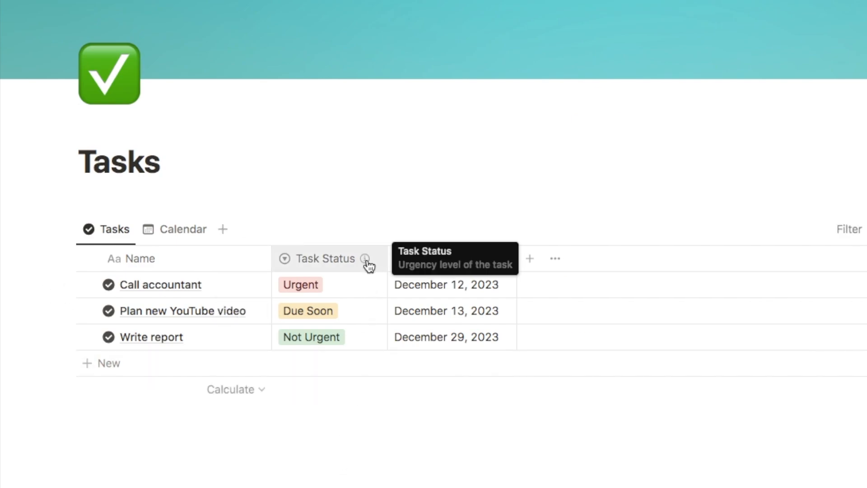
mouse_move(364, 262)
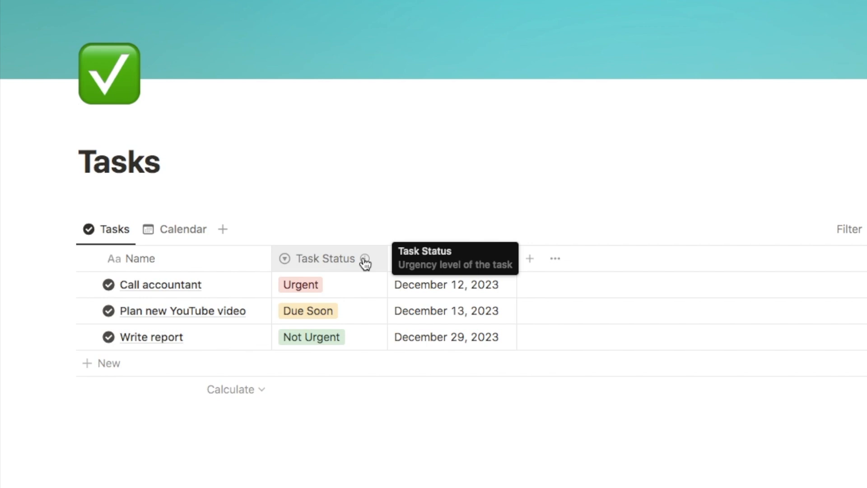
mouse_move(354, 284)
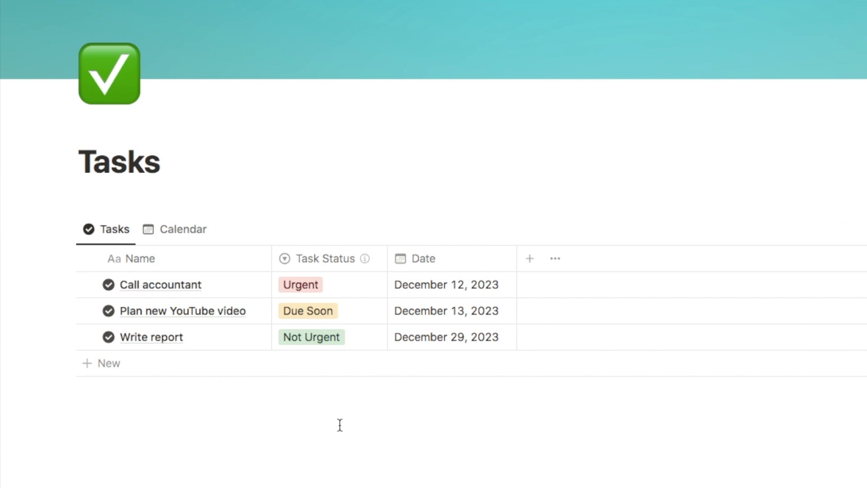
mouse_move(364, 258)
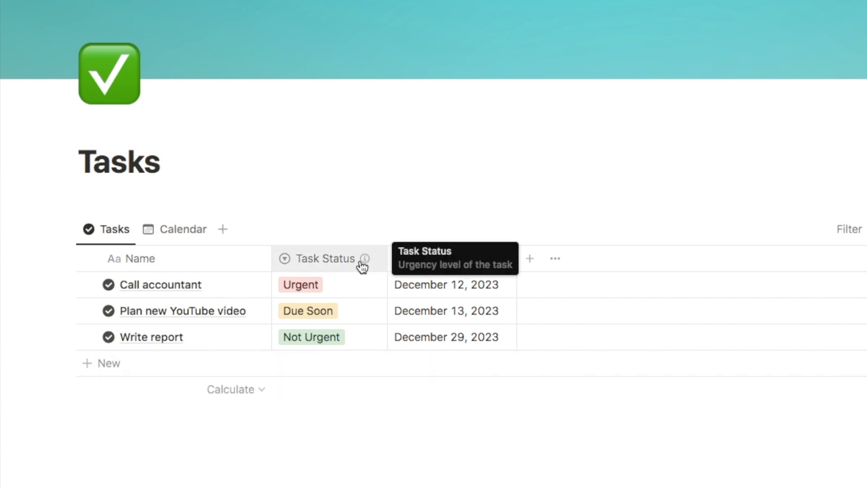
left_click(300, 283)
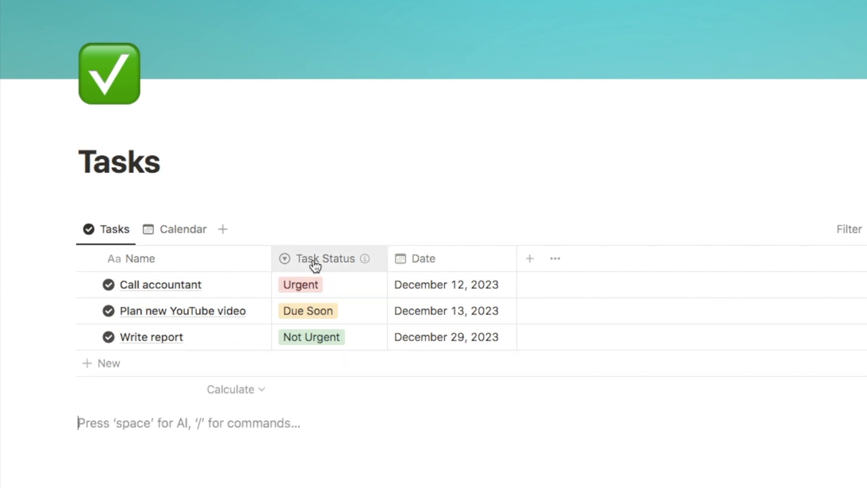
Step: Add descriptions to the Urgent, Due Soon and Not Urgent options of Task Status
left_click(325, 258)
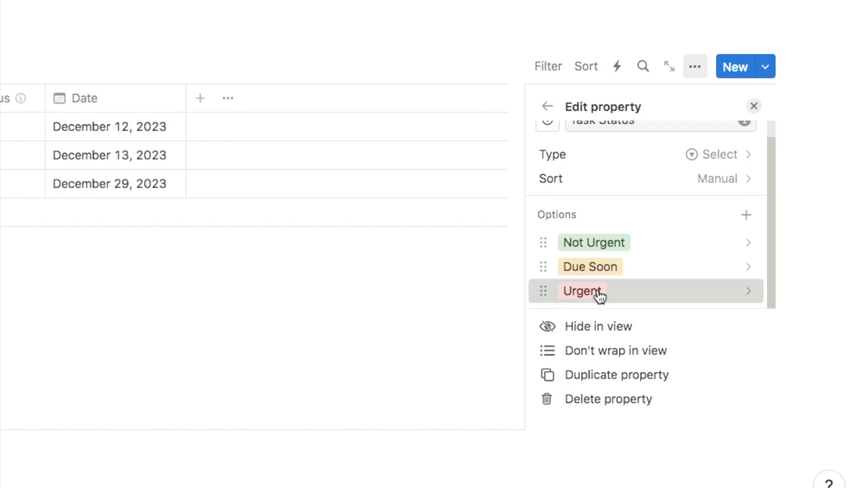
left_click(583, 290)
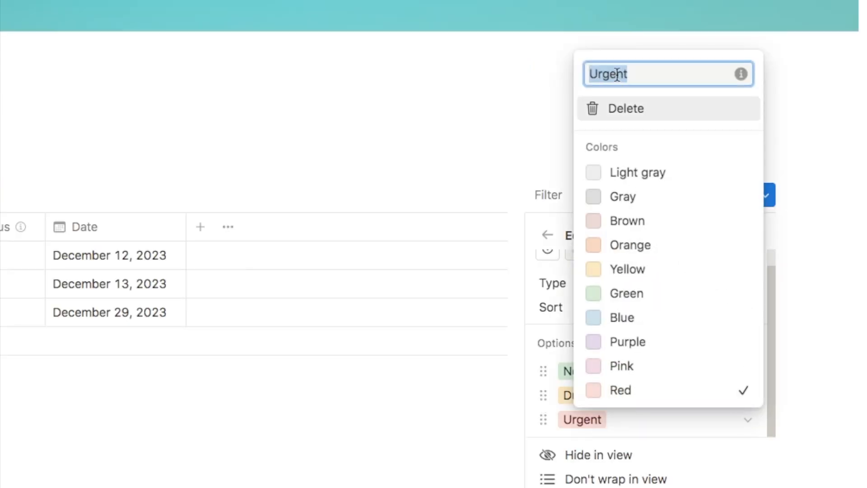
mouse_move(741, 74)
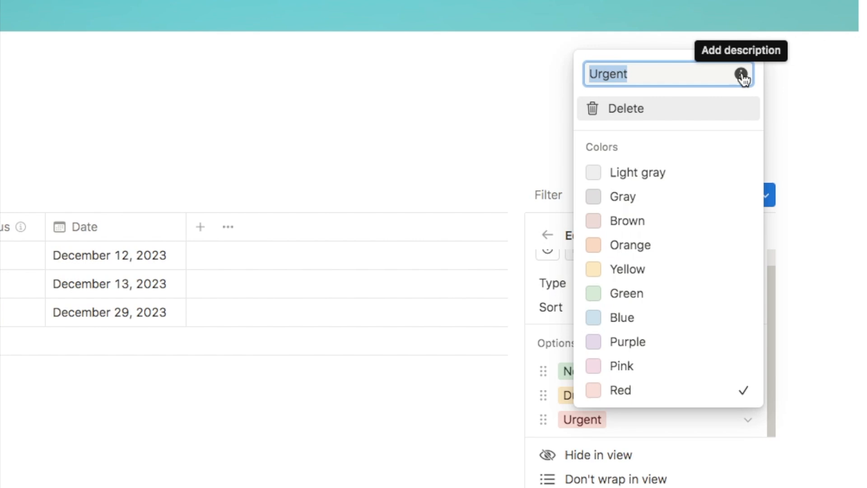
left_click(741, 74)
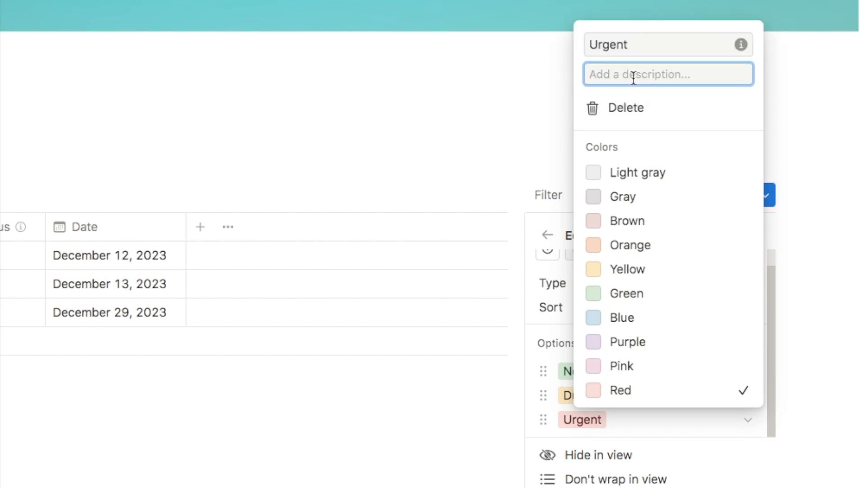
mouse_move(612, 52)
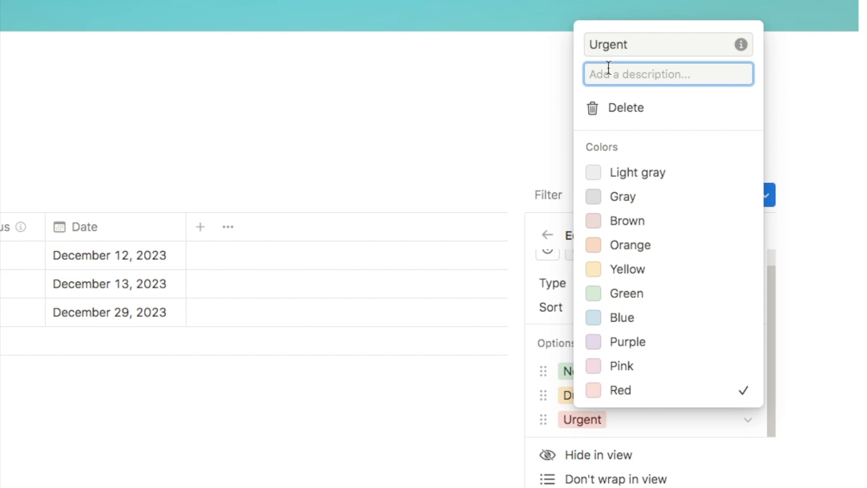
type("This task")
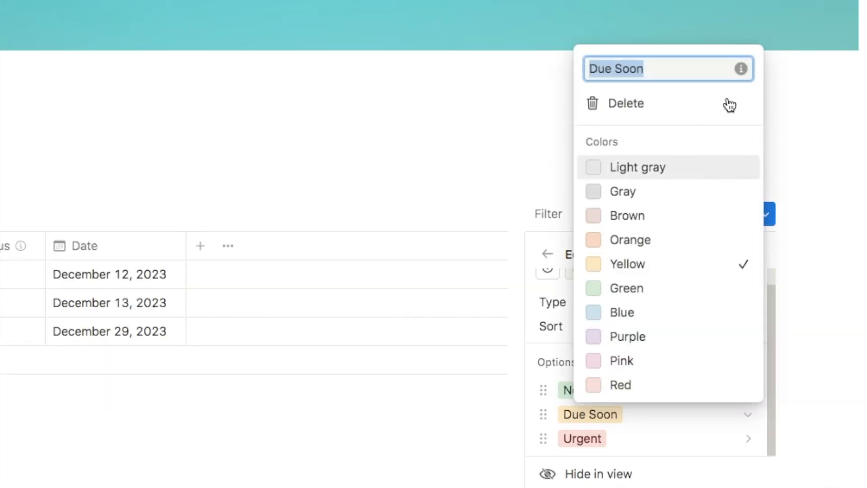
type("Ta")
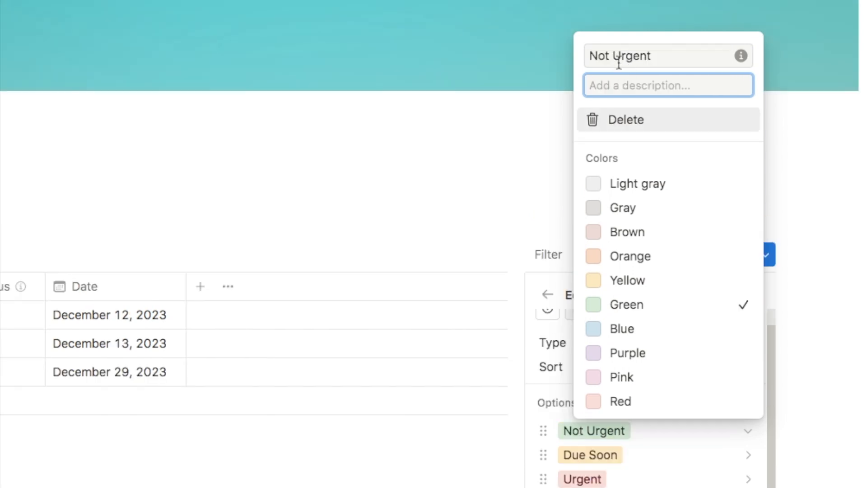
type("More tha")
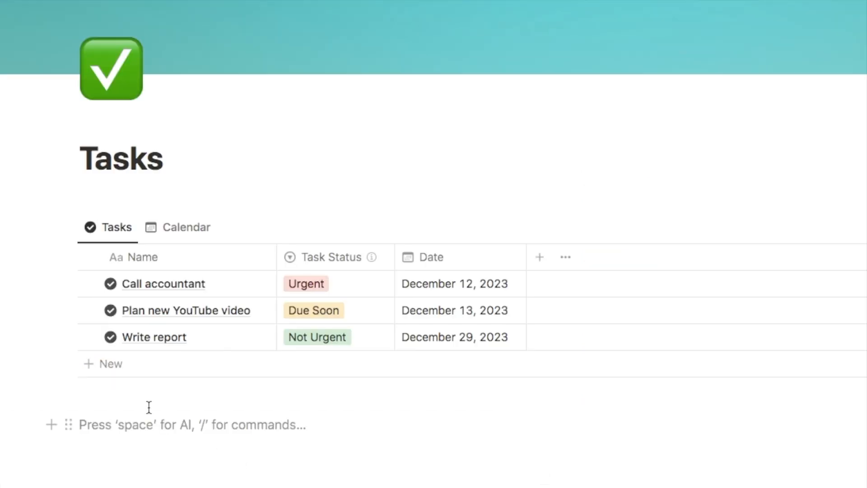
Step: Add a new task "Wash car" and preview its Task Status options
left_click(109, 363)
type("Wash car")
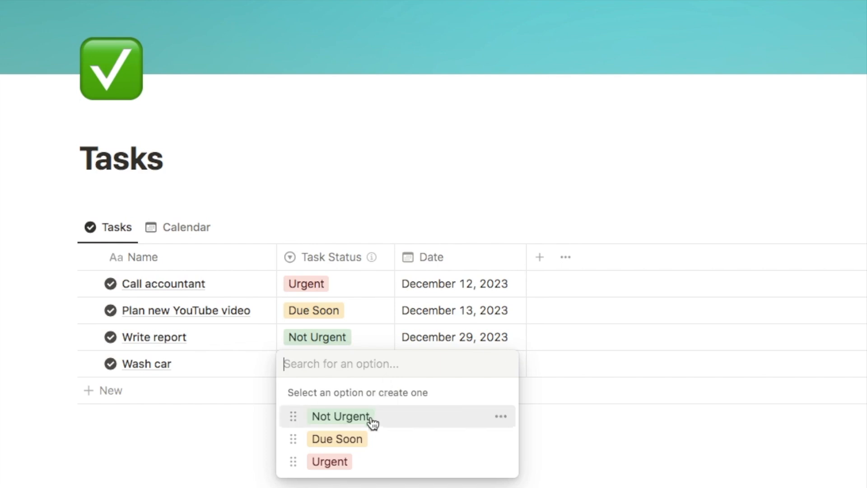
mouse_move(353, 444)
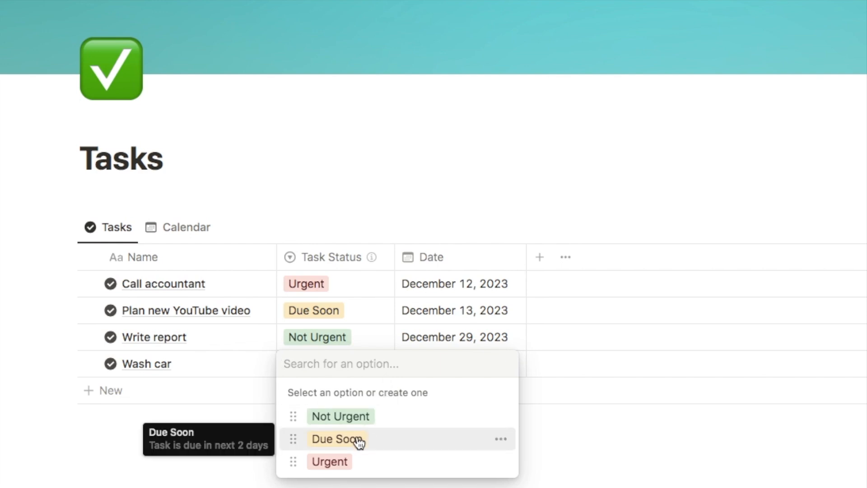
mouse_move(346, 461)
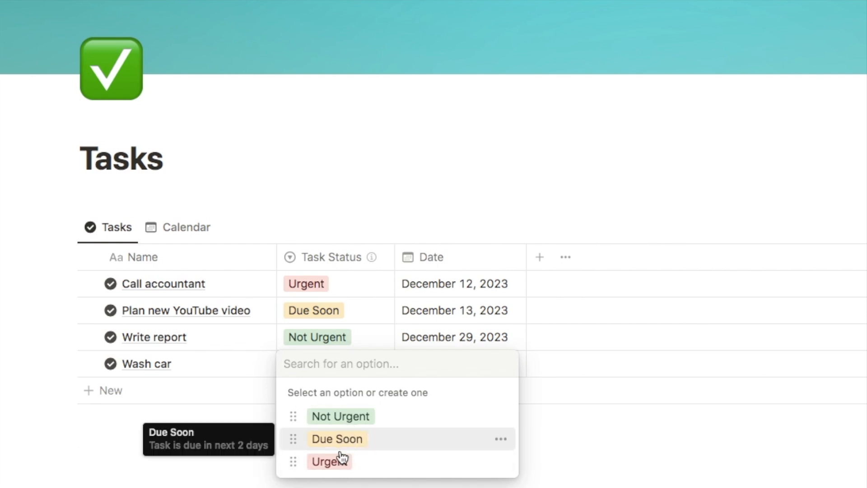
mouse_move(341, 473)
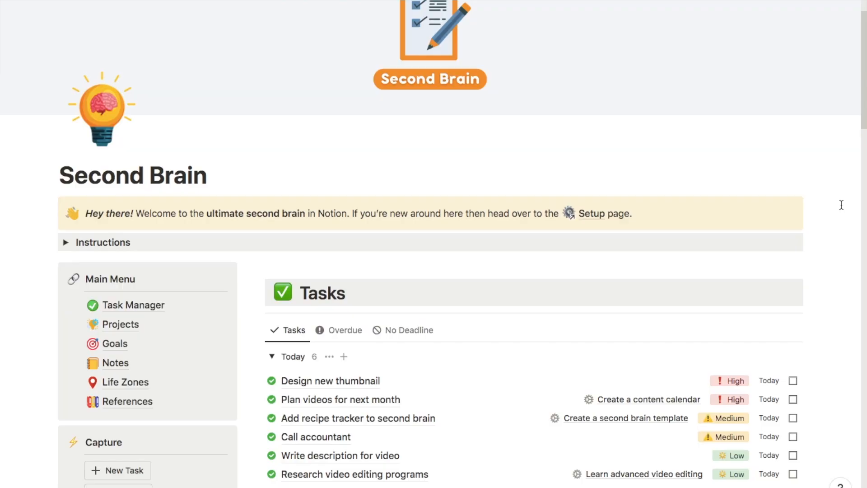
Step: Scroll down through the Second Brain dashboard's Tasks, Projects and Goals sections
scroll("down", 3)
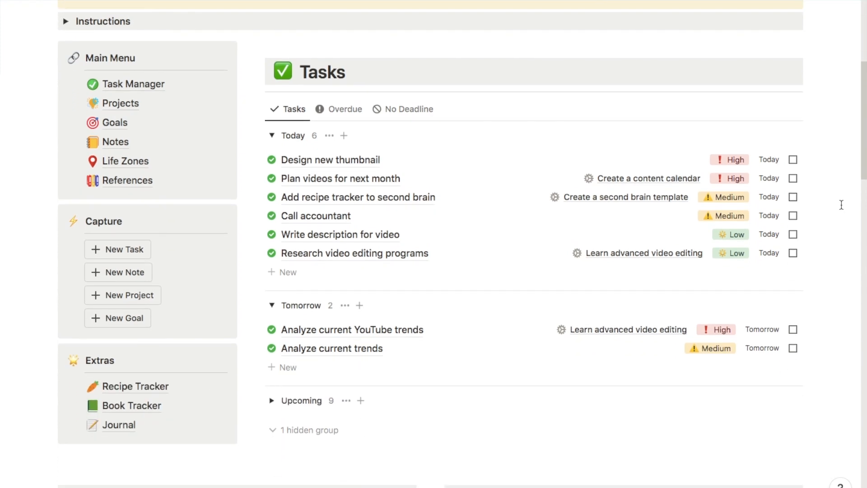
scroll("down", 3)
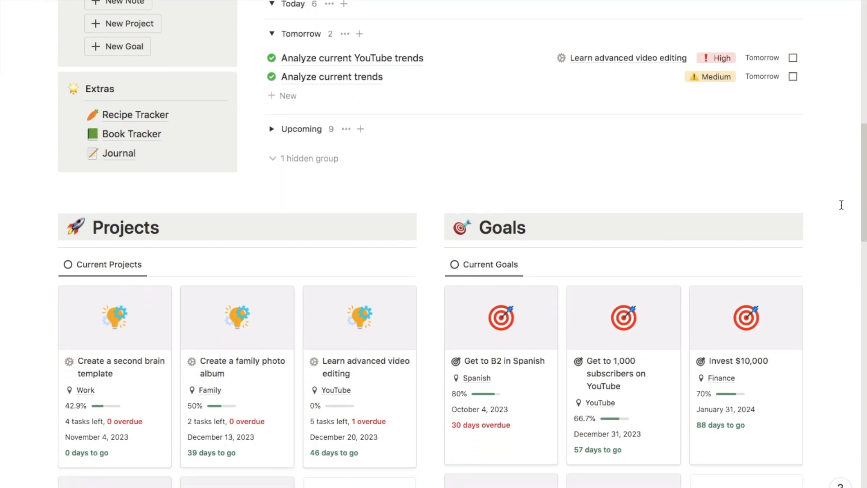
scroll("down", 3)
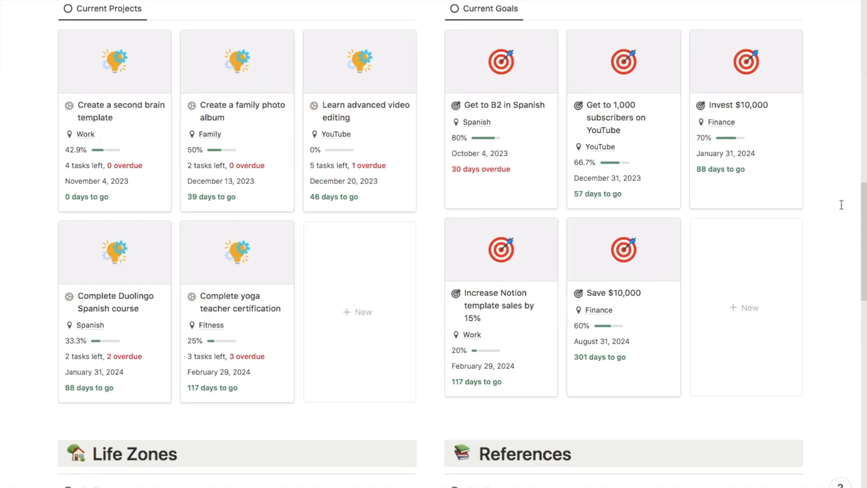